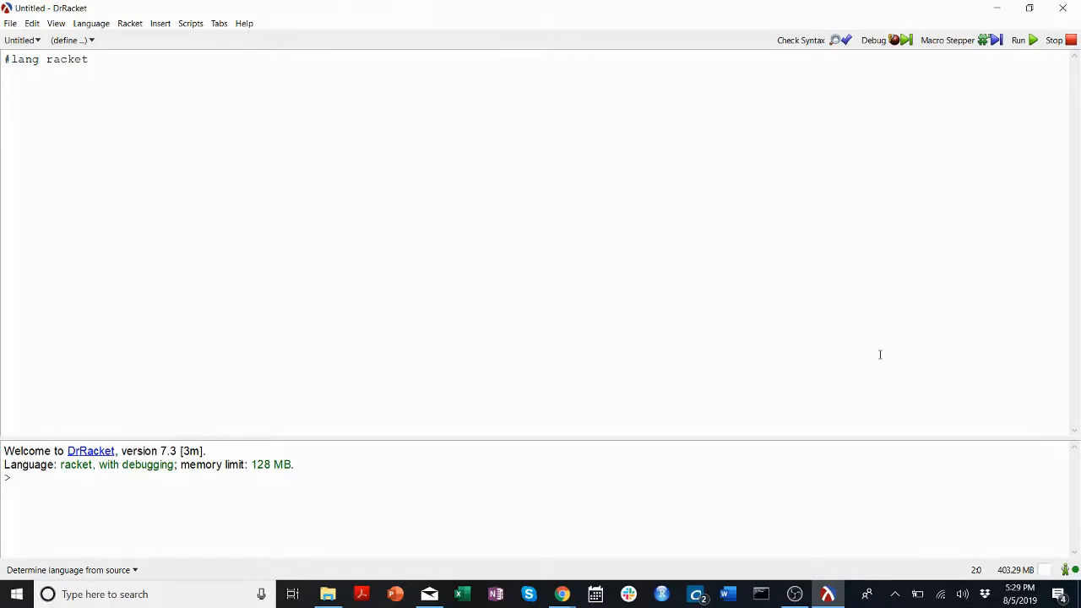
{"action": "mouse_move", "coordinate": [502, 181]}
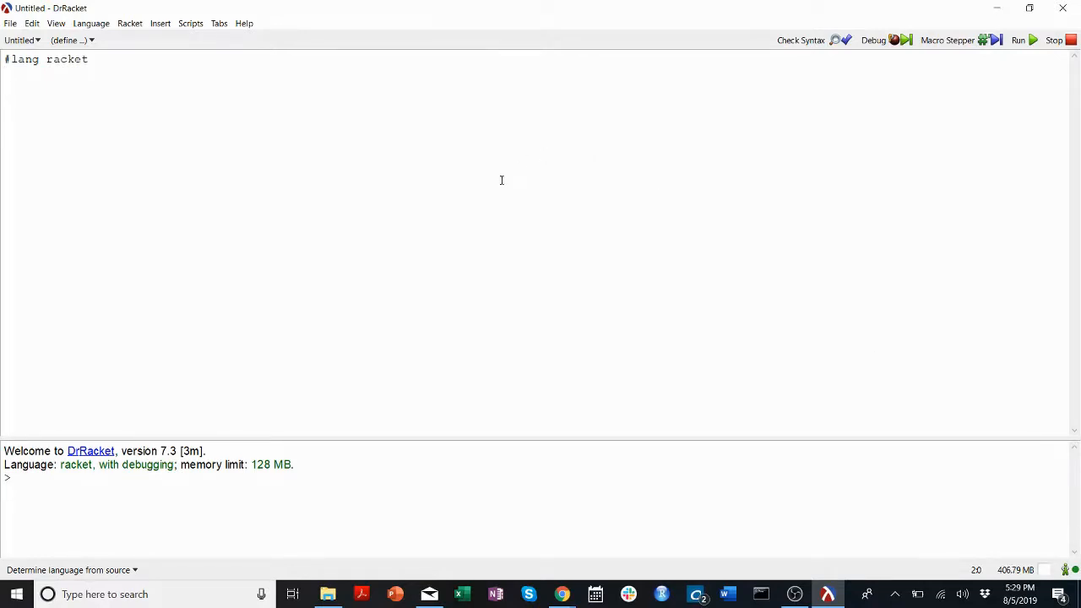
{"action": "mouse_move", "coordinate": [461, 228]}
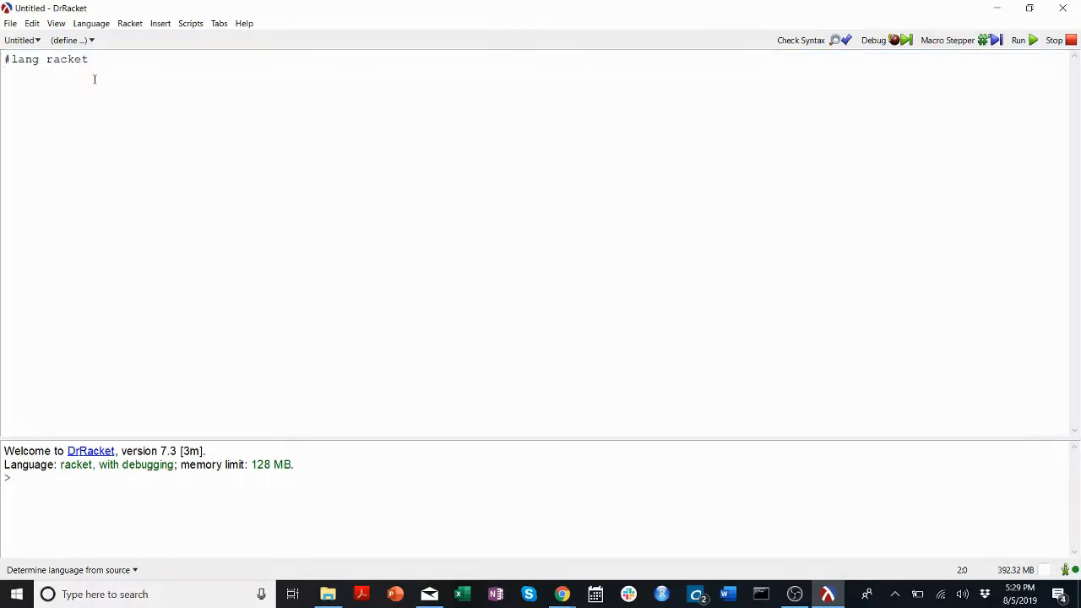
{"action": "mouse_move", "coordinate": [318, 167]}
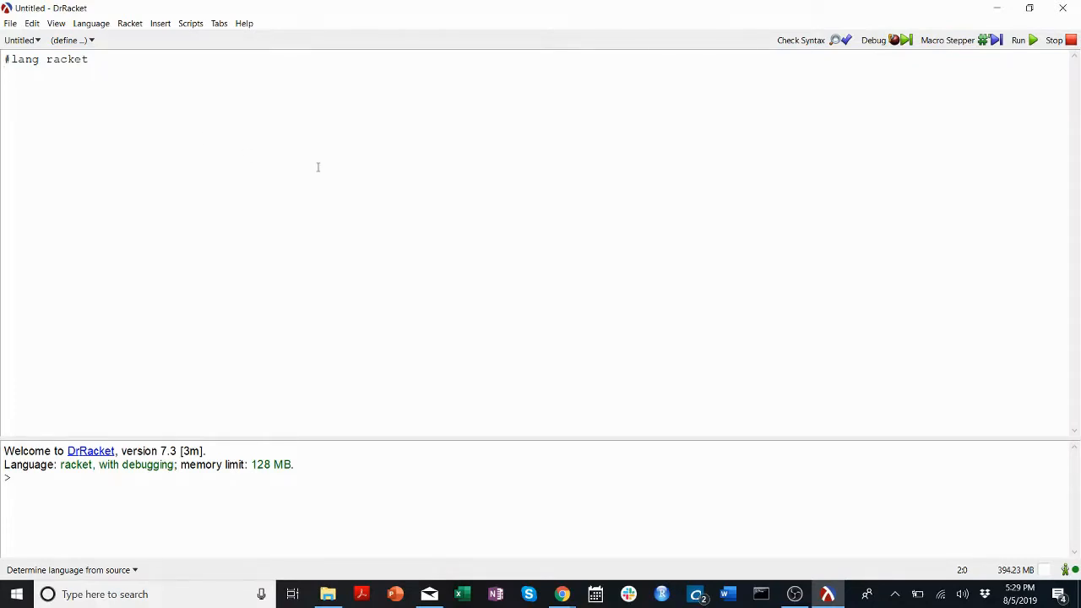
{"action": "mouse_move", "coordinate": [342, 147]}
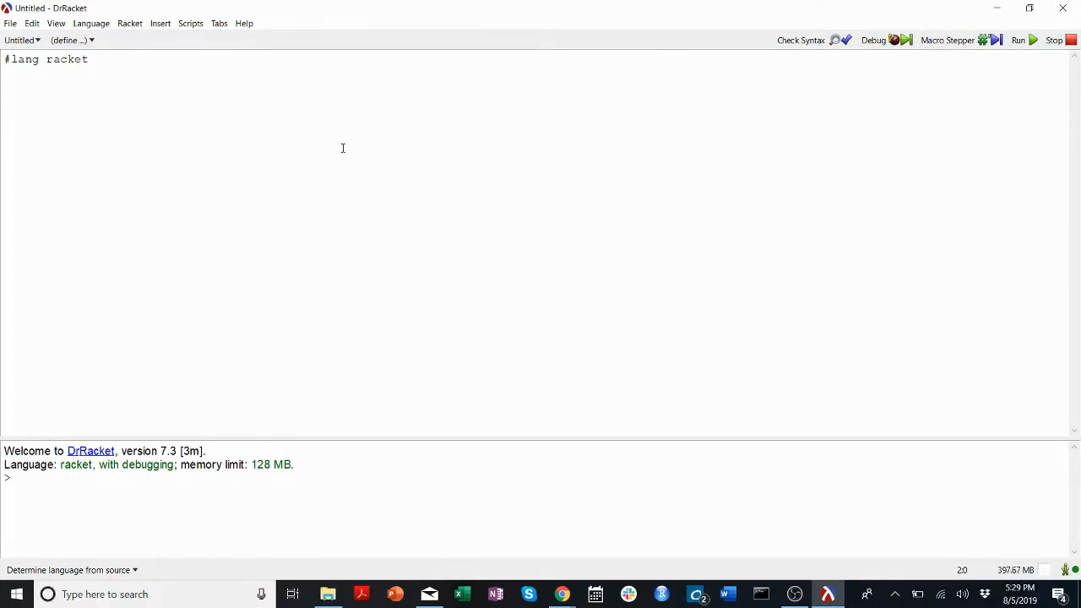
{"action": "mouse_move", "coordinate": [515, 247]}
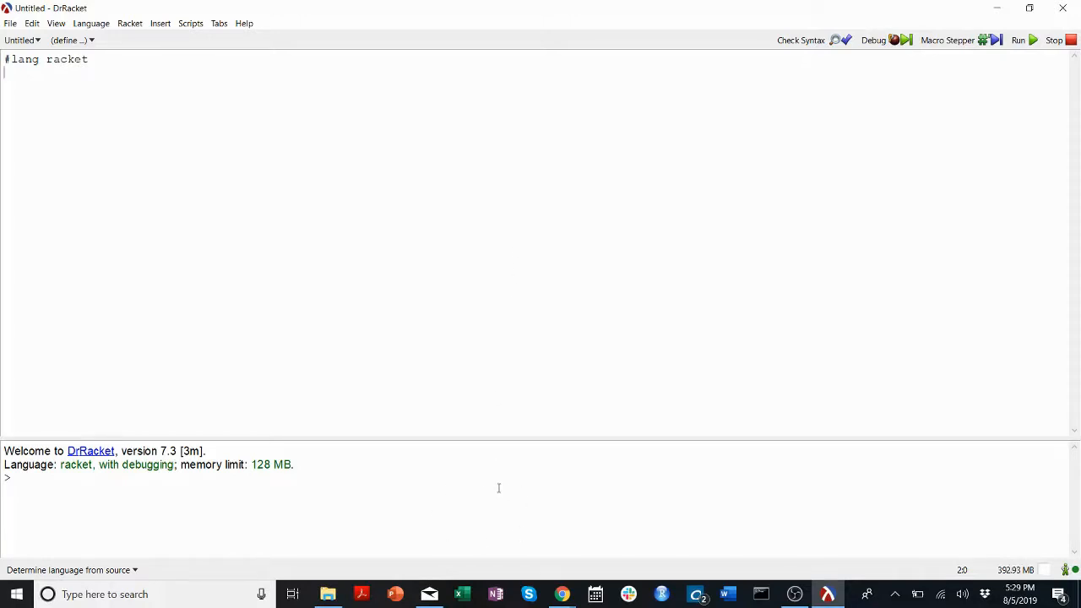
{"action": "mouse_move", "coordinate": [541, 503]}
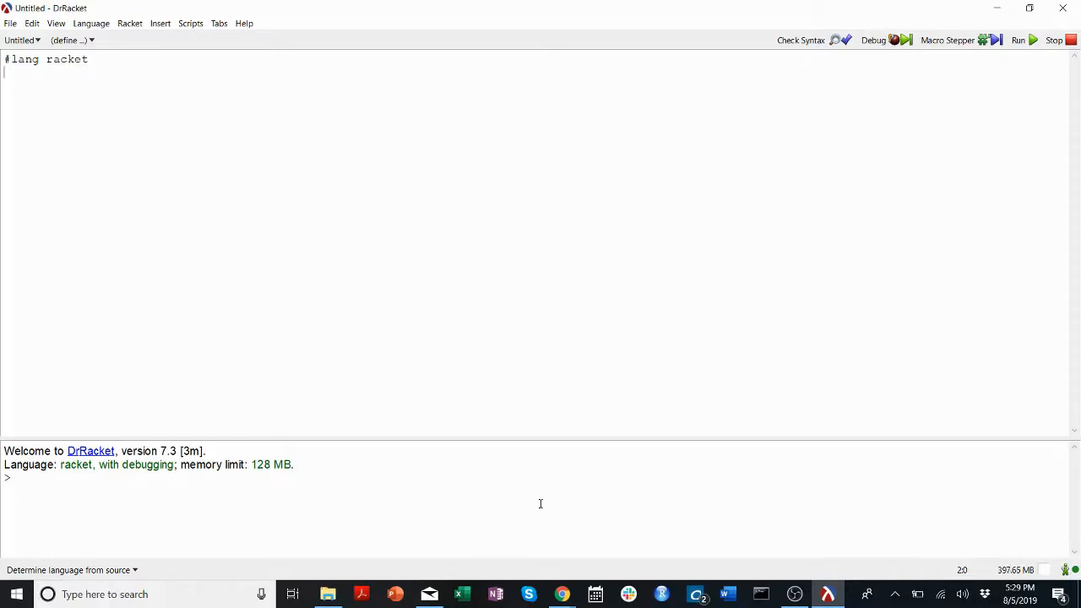
{"action": "mouse_move", "coordinate": [391, 282]}
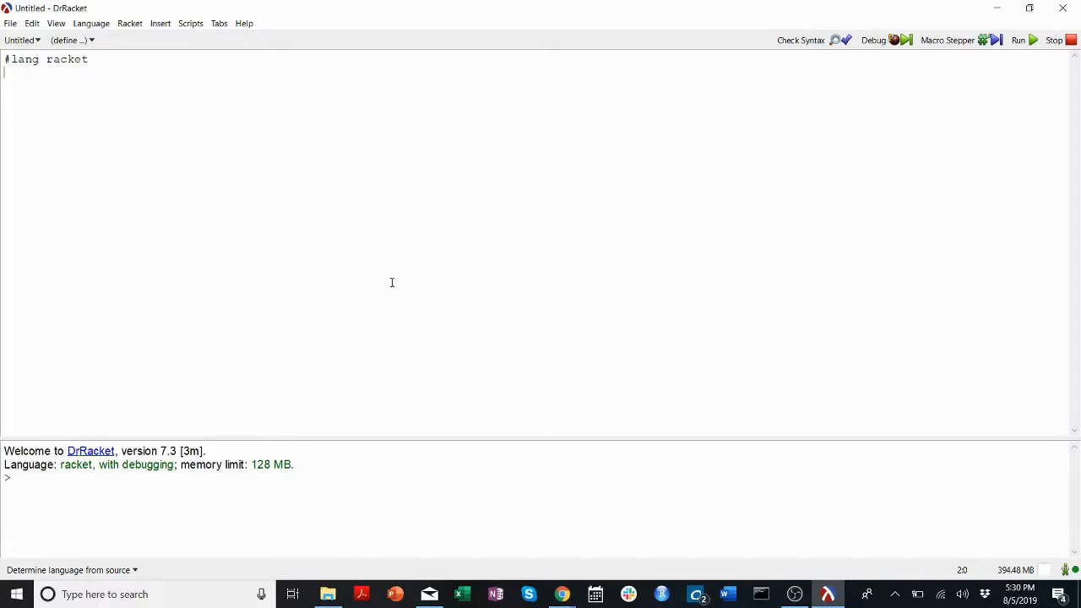
{"action": "mouse_move", "coordinate": [105, 108]}
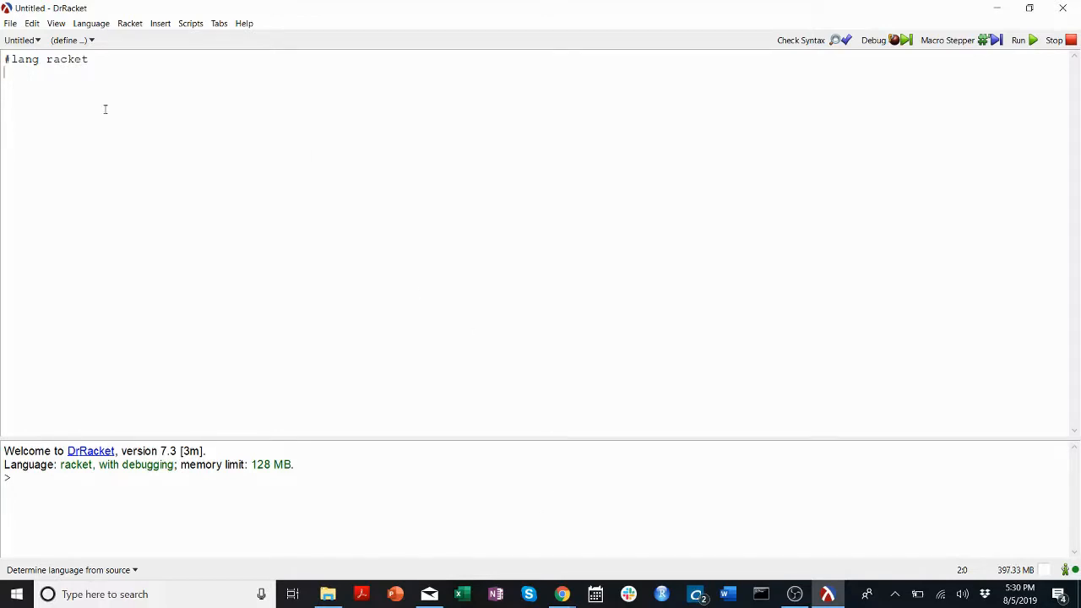
Define function1 as (define (function1) 1), run it, and call (function1) at the prompt.
{"action": "key", "text": "enter"}
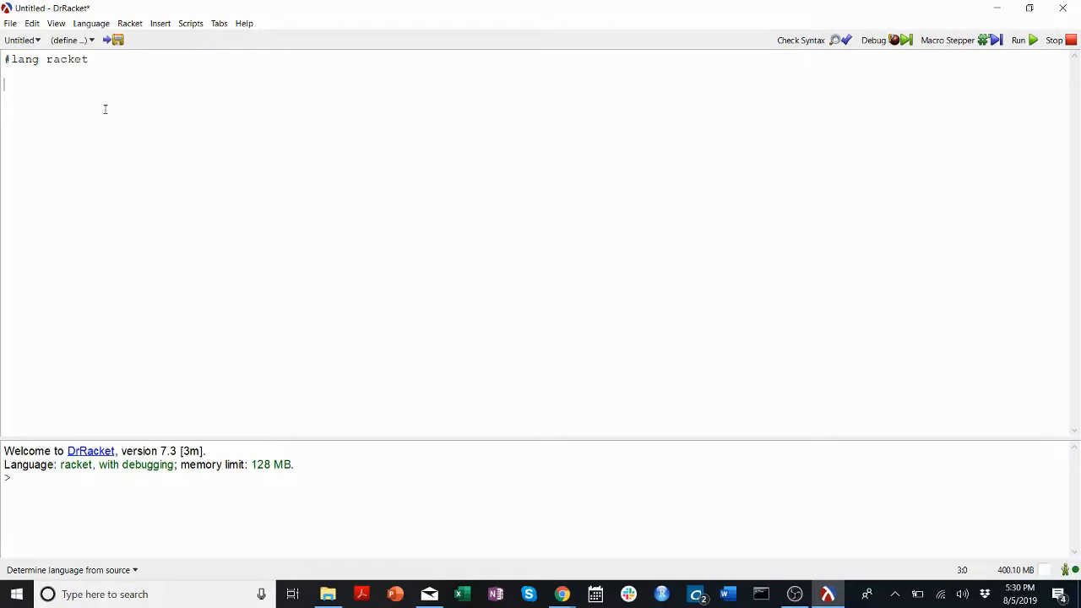
{"action": "type", "text": "(de"}
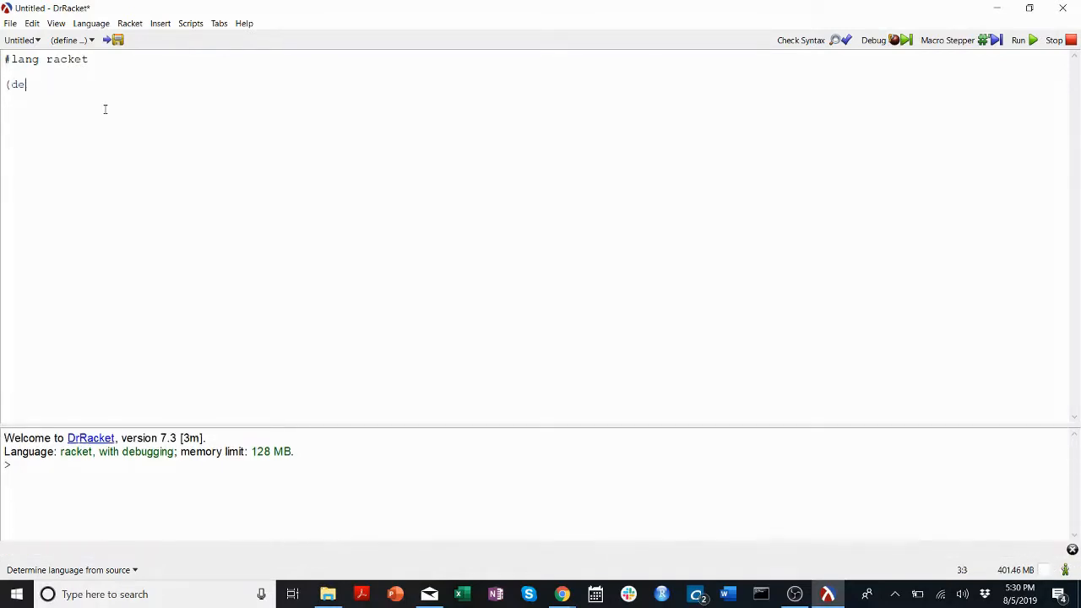
{"action": "type", "text": "foin"}
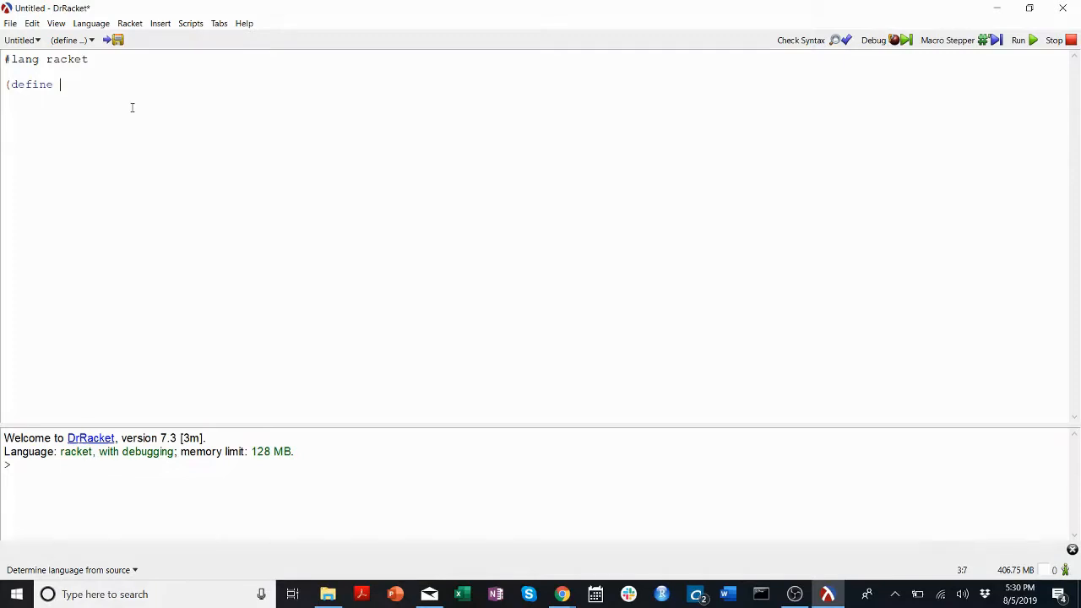
{"action": "type", "text": "(function1 1)"}
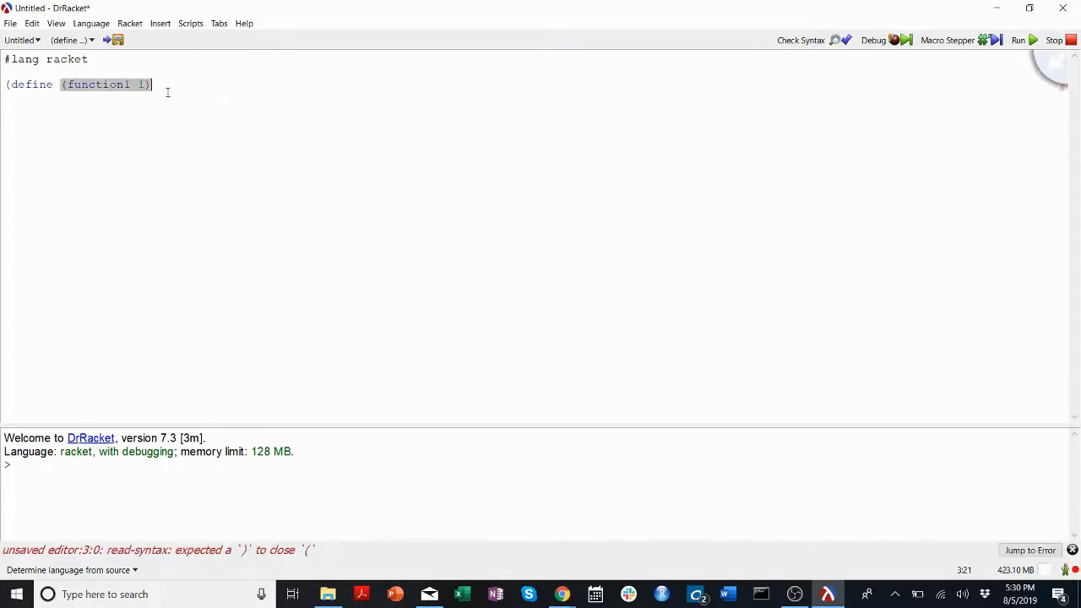
{"action": "left_click", "coordinate": [135, 84]}
{"action": "type", "text": ")"}
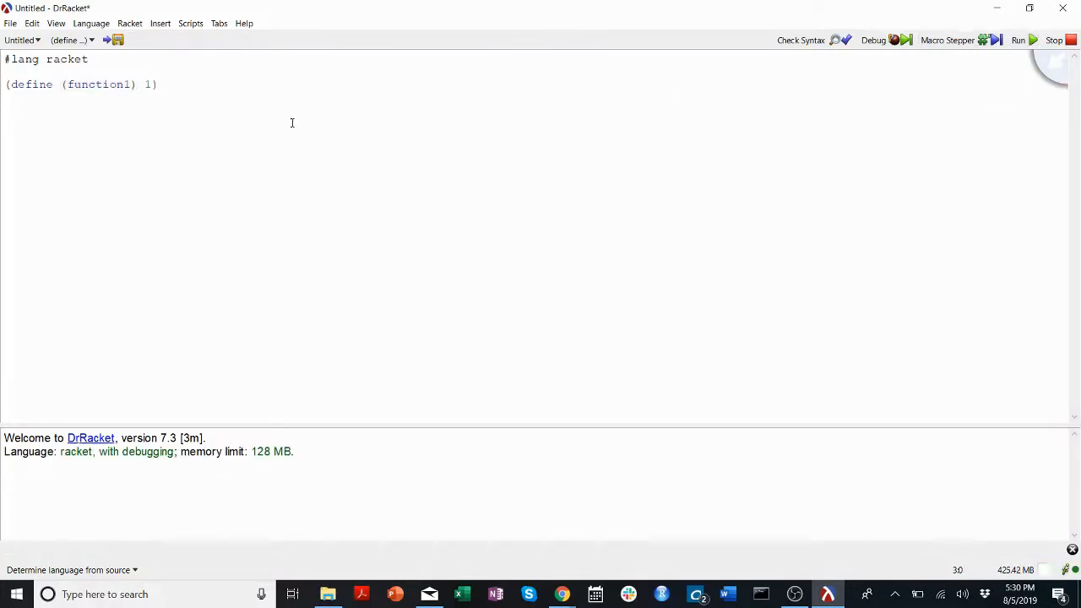
{"action": "left_click", "coordinate": [1018, 40]}
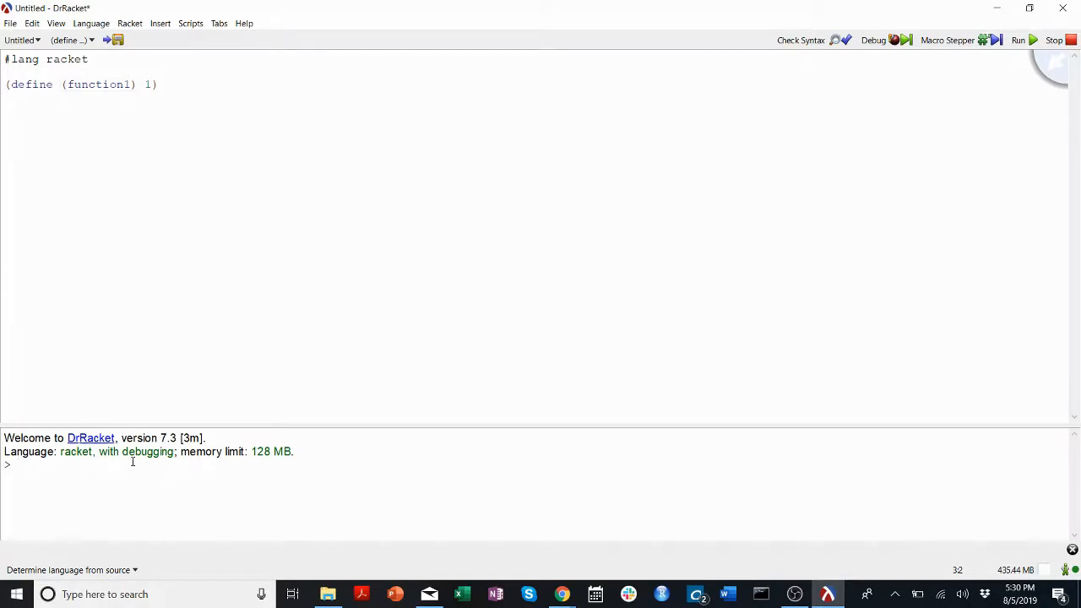
{"action": "type", "text": "(function1"}
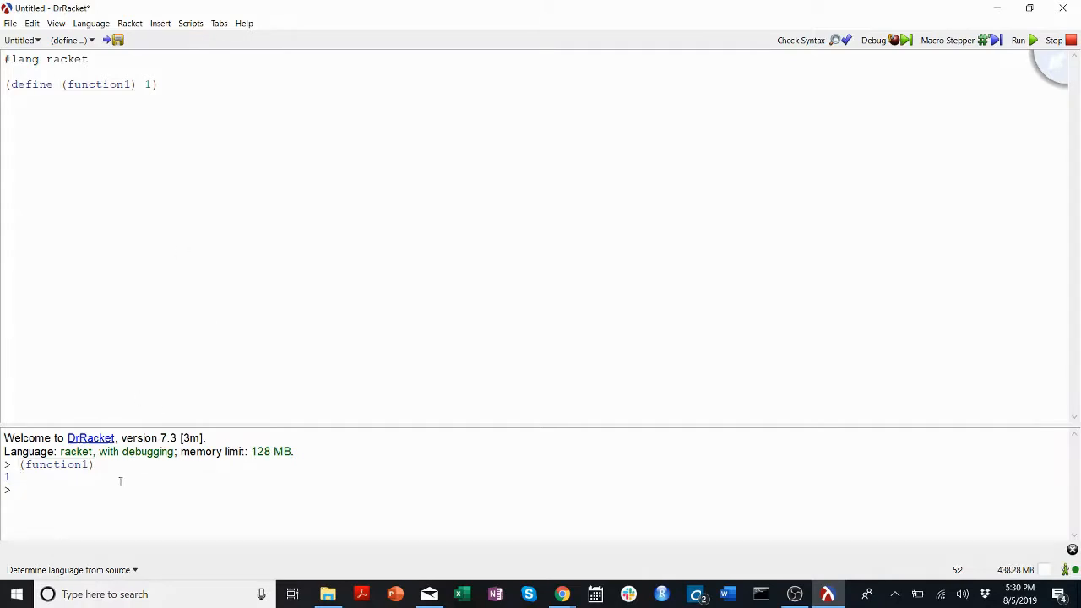
Define function2 returning 2 in the interactions, call it, then rerun the program.
{"action": "type", "text": "("}
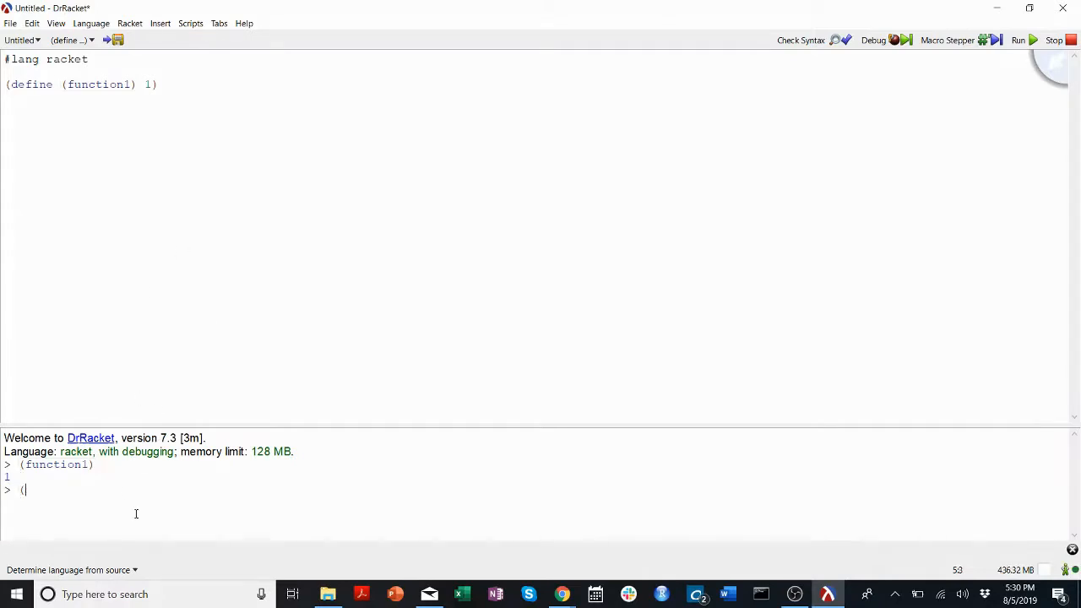
{"action": "type", "text": "define (function2) 2"}
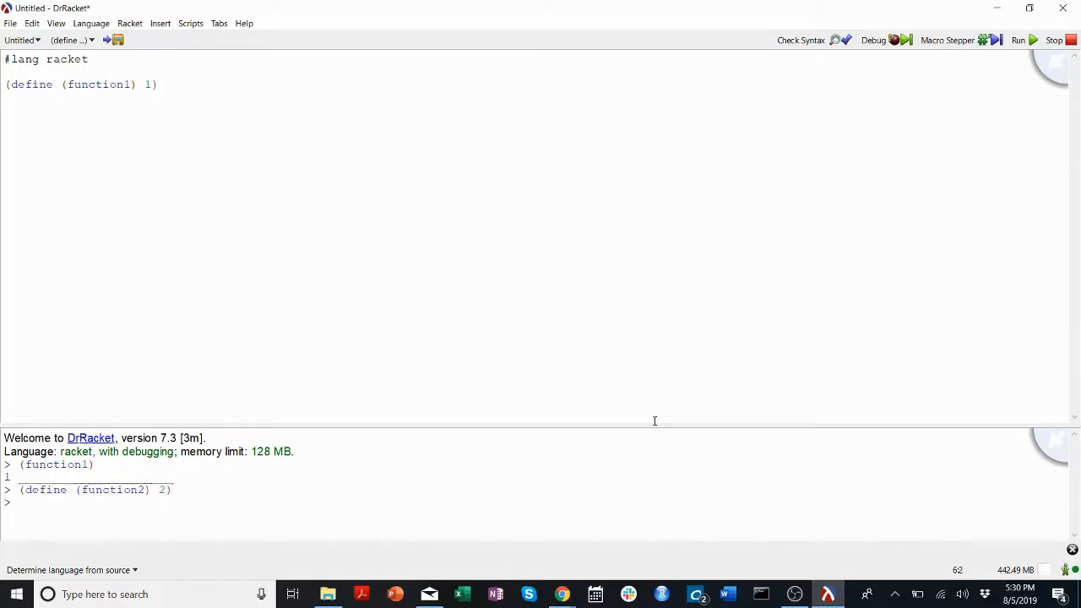
{"action": "type", "text": "(function1"}
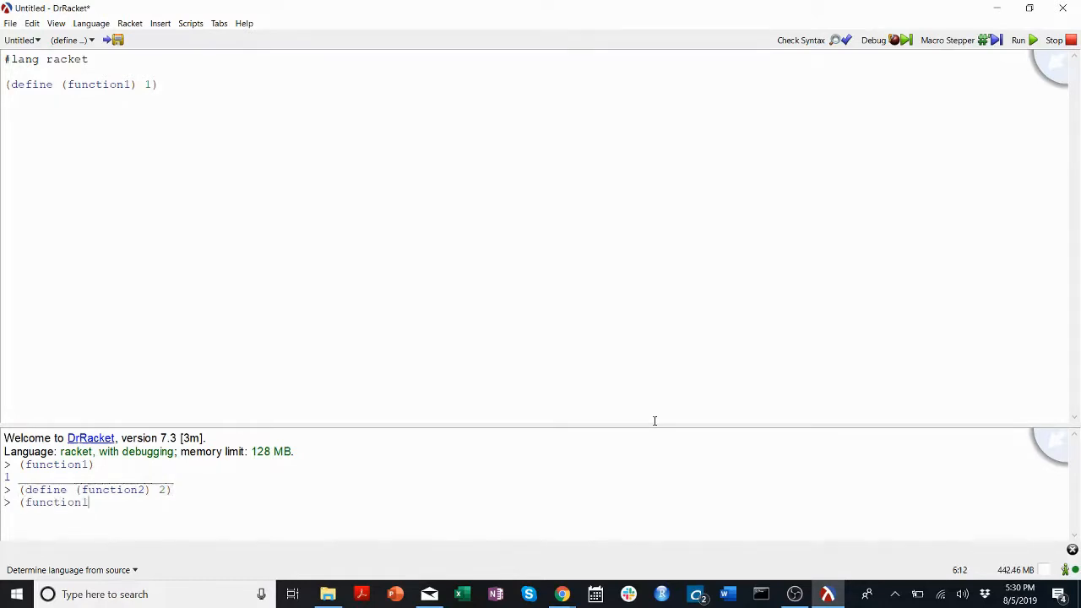
{"action": "type", "text": "2)"}
{"action": "key", "text": "Return"}
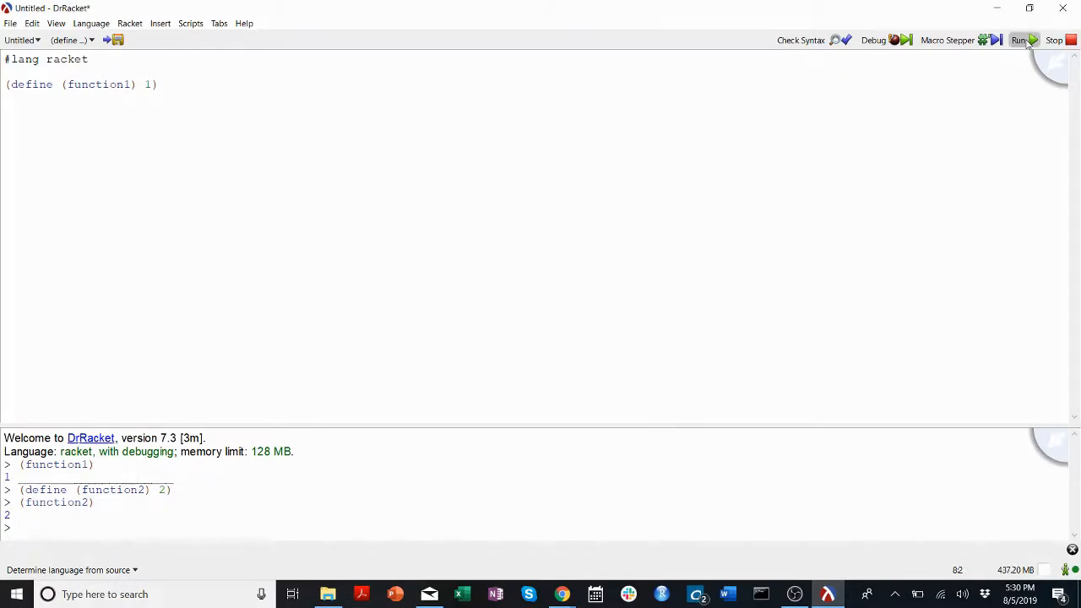
{"action": "left_click", "coordinate": [1018, 40]}
{"action": "type", "text": "(function1)"}
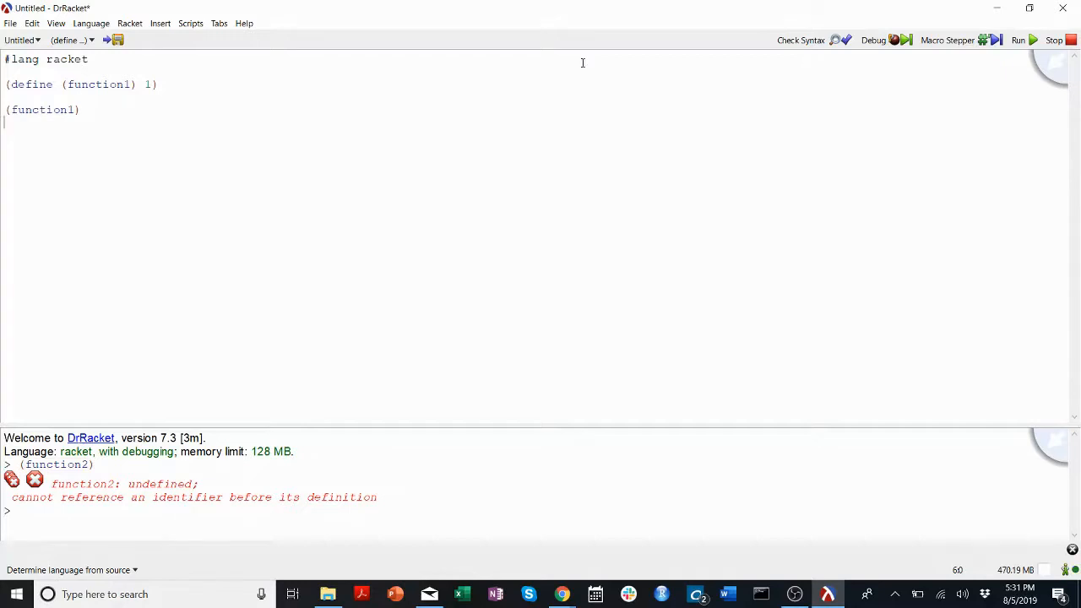
Edit the (function1) call line and rerun to clear the undefined-identifier errors.
{"action": "left_click", "coordinate": [1018, 40]}
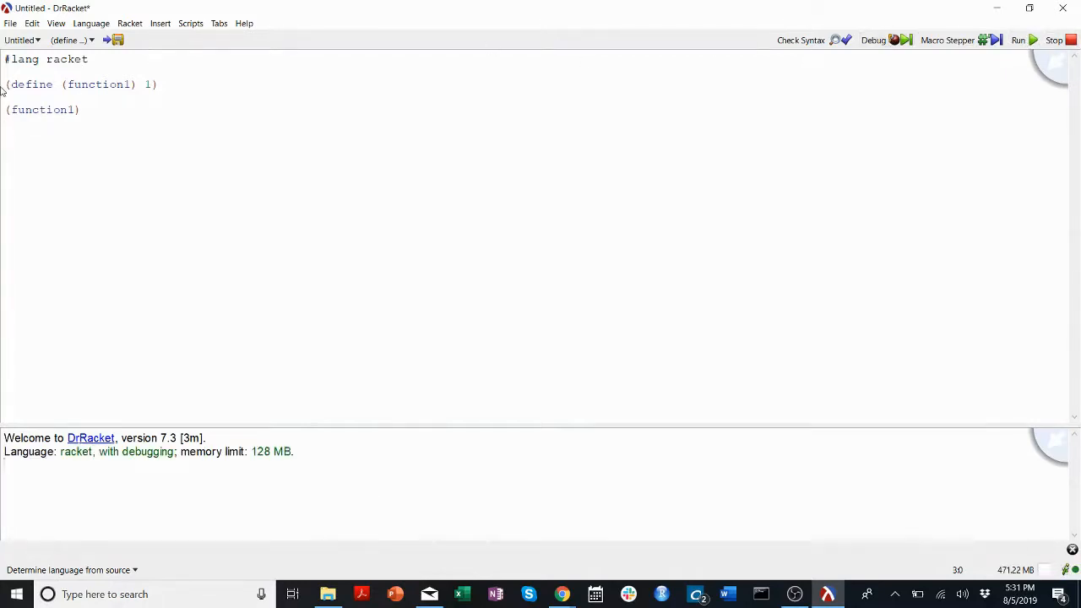
{"action": "left_click", "coordinate": [1018, 39]}
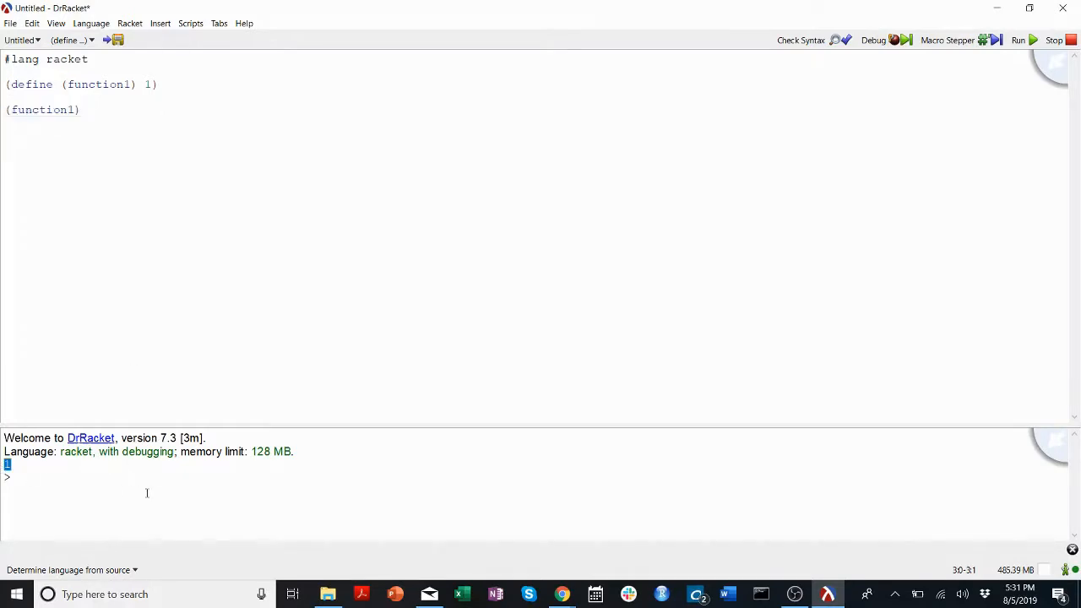
{"action": "right_click", "coordinate": [13, 93]}
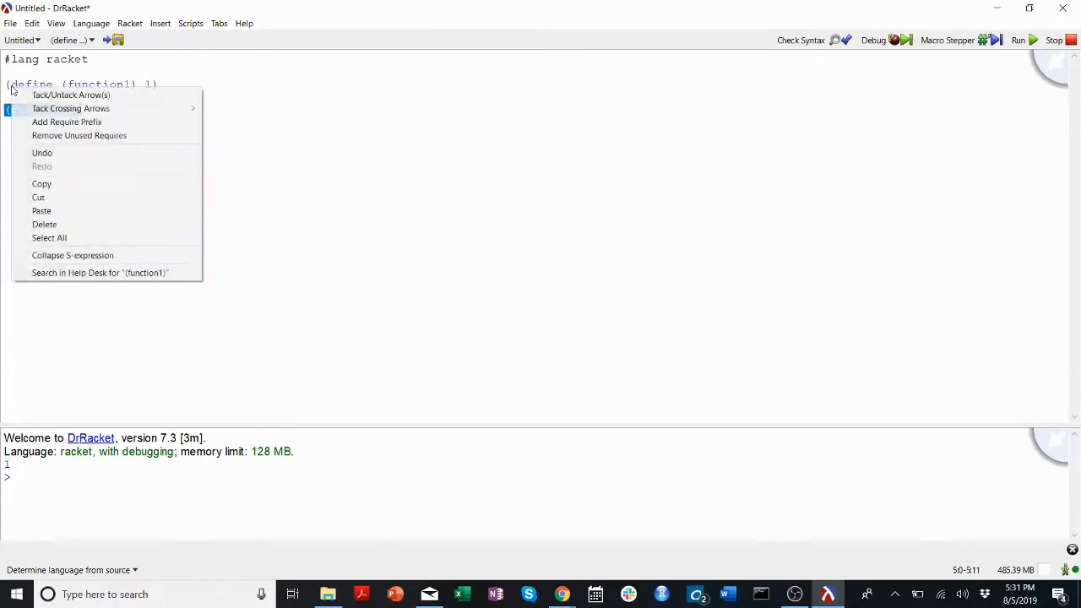
{"action": "left_click", "coordinate": [49, 237]}
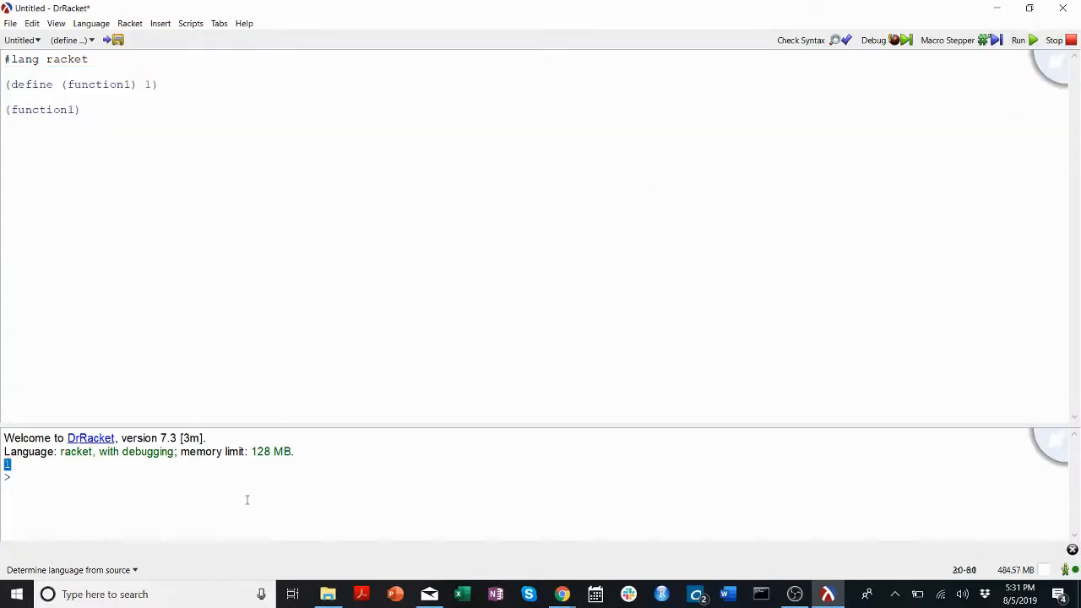
{"action": "type", "text": "(define"}
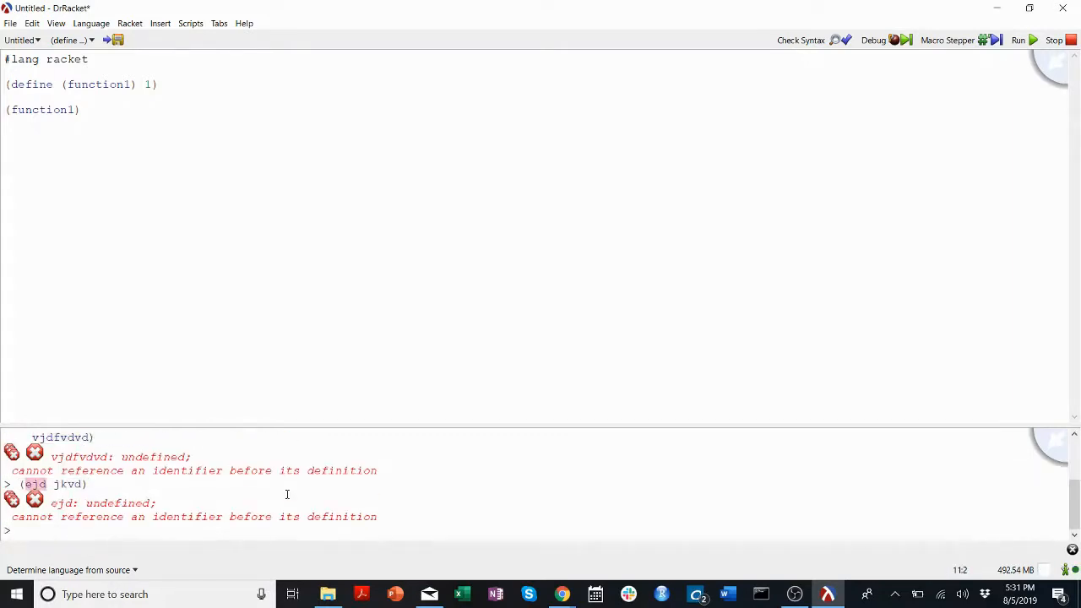
{"action": "left_click", "coordinate": [1018, 40]}
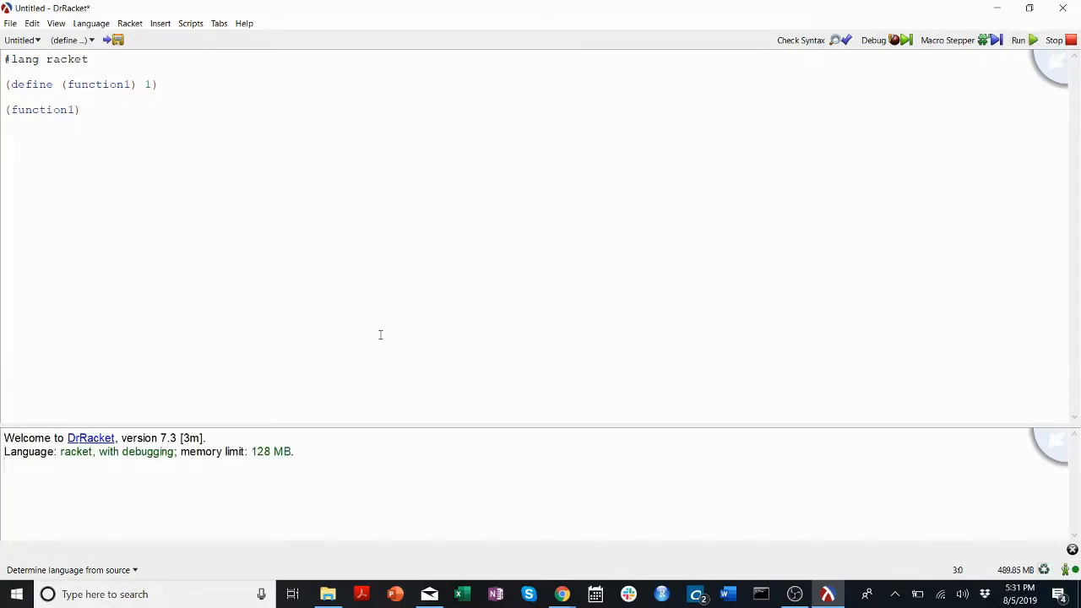
{"action": "left_click", "coordinate": [1018, 39]}
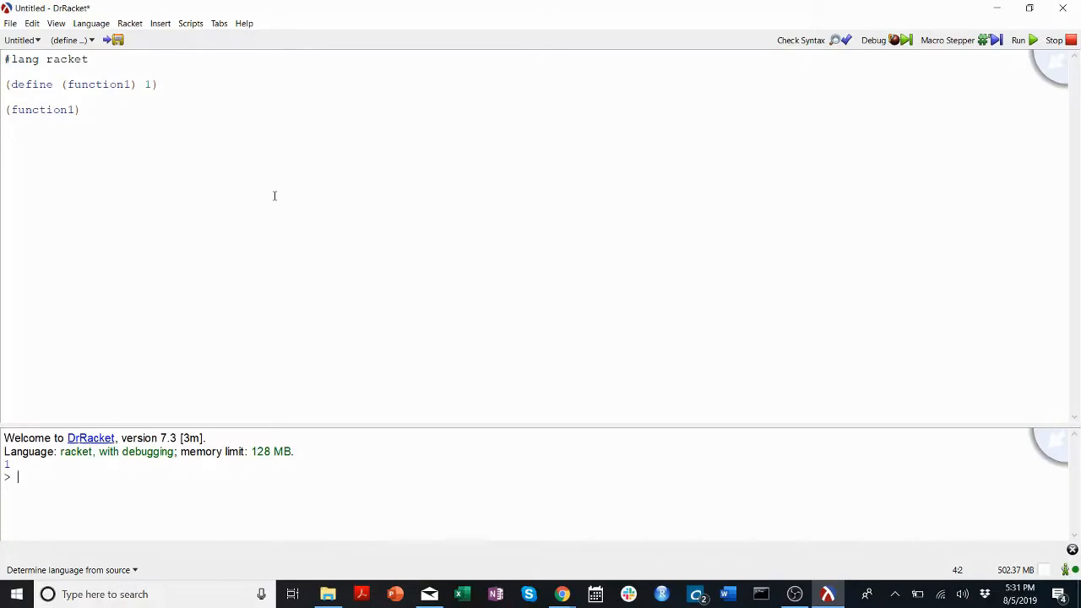
Evaluate (list 1 4 5) at the prompt and begin a (+ ...) addition expression.
{"action": "left_click", "coordinate": [11, 23]}
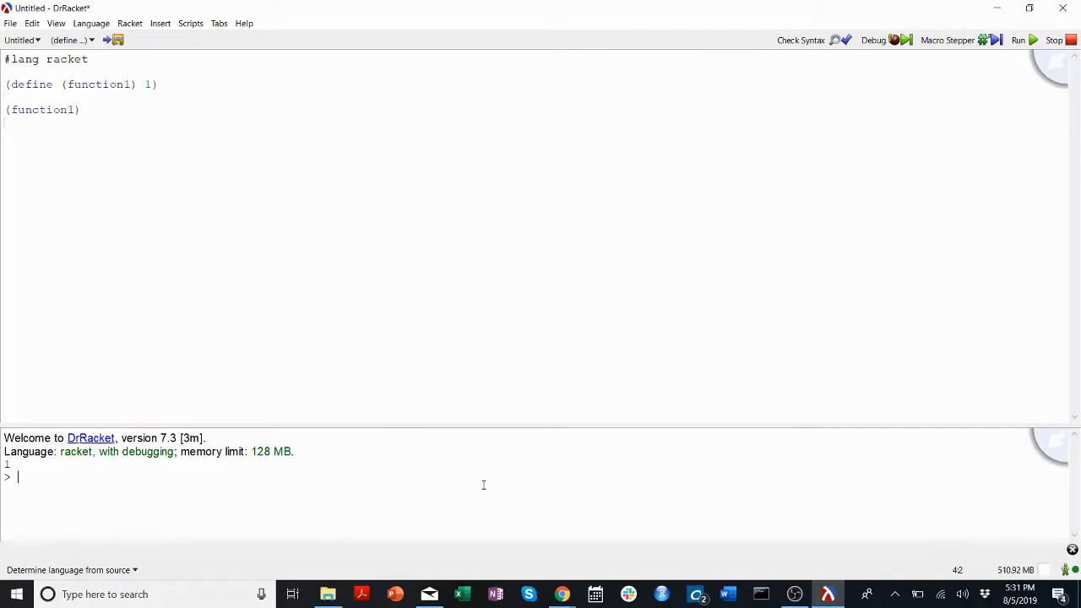
{"action": "type", "text": "("}
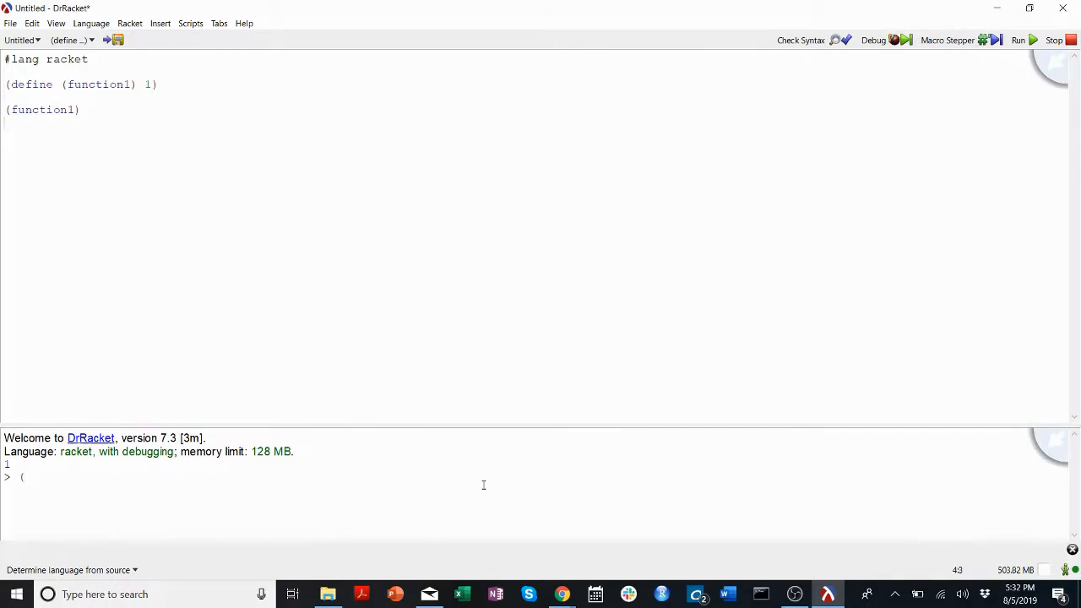
{"action": "type", "text": "list 1 4 5"}
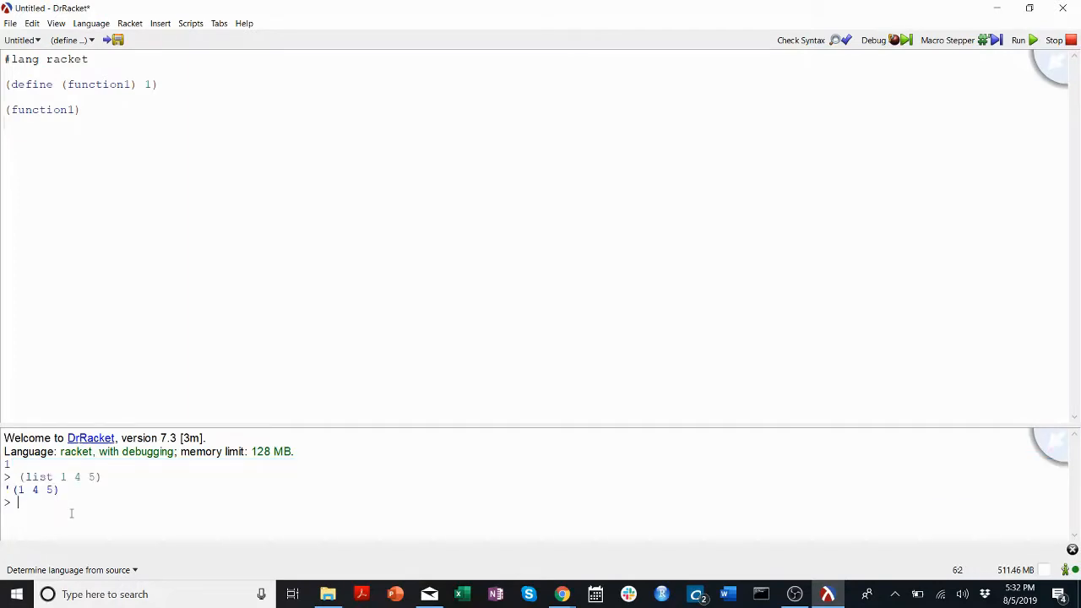
{"action": "type", "text": "("}
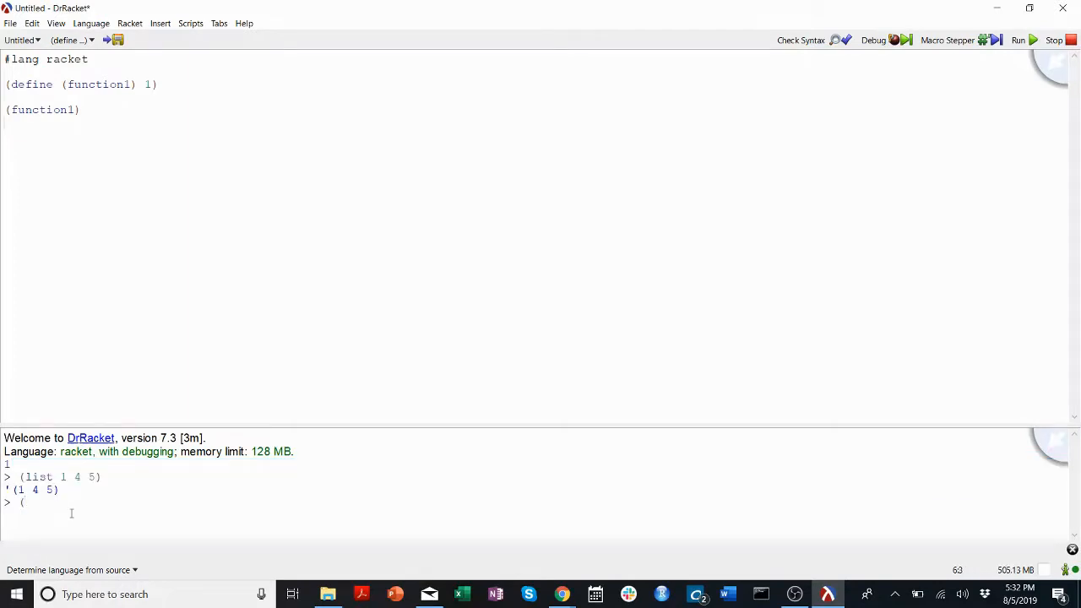
{"action": "type", "text": "+"}
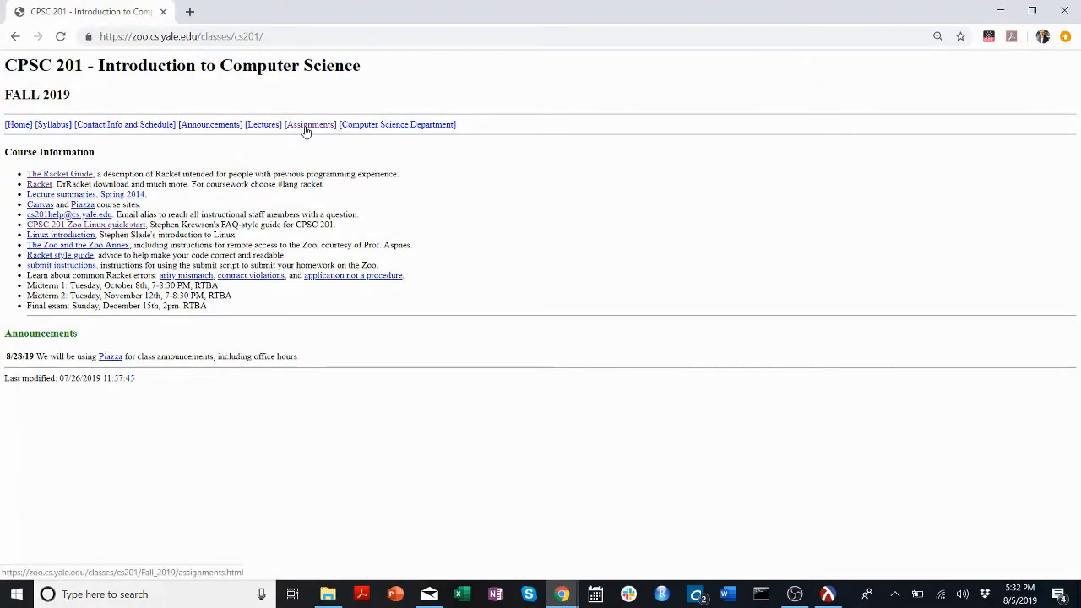
Open the CPSC 201 Assignments page and its hw0.rkt template link.
{"action": "left_click", "coordinate": [310, 124]}
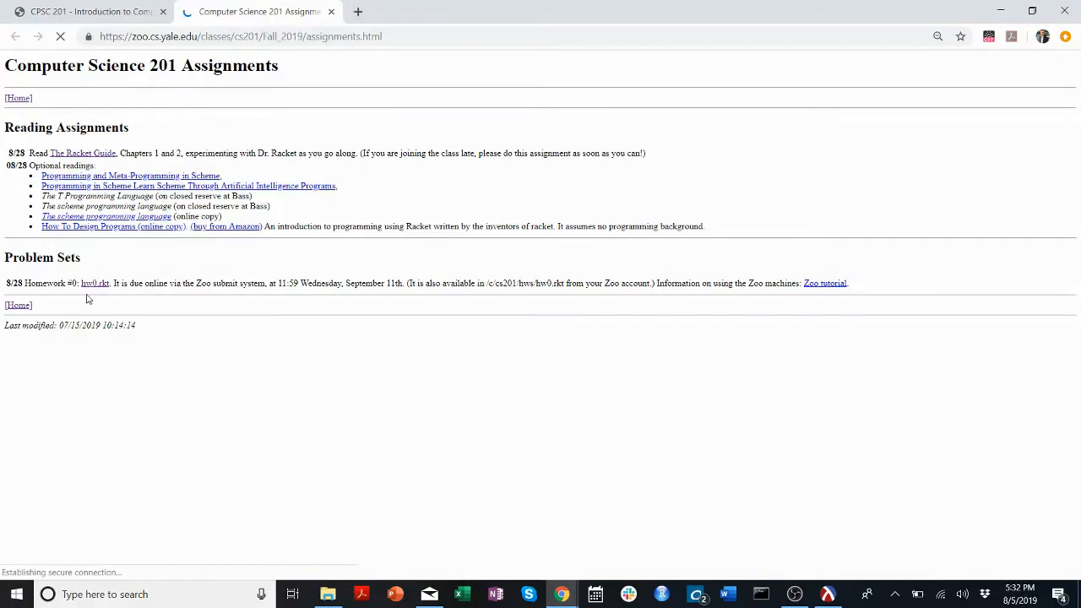
{"action": "left_click", "coordinate": [95, 283]}
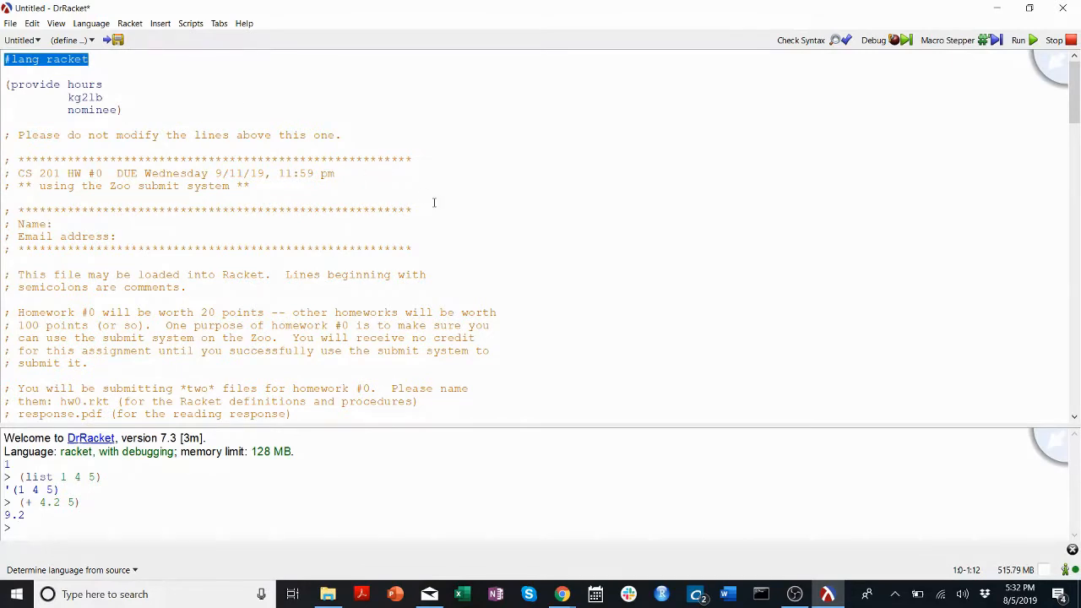
Scroll through the pasted hw0.rkt template to problem 1's kg2lb description.
{"action": "scroll", "scroll_direction": "down", "scroll_amount": 3}
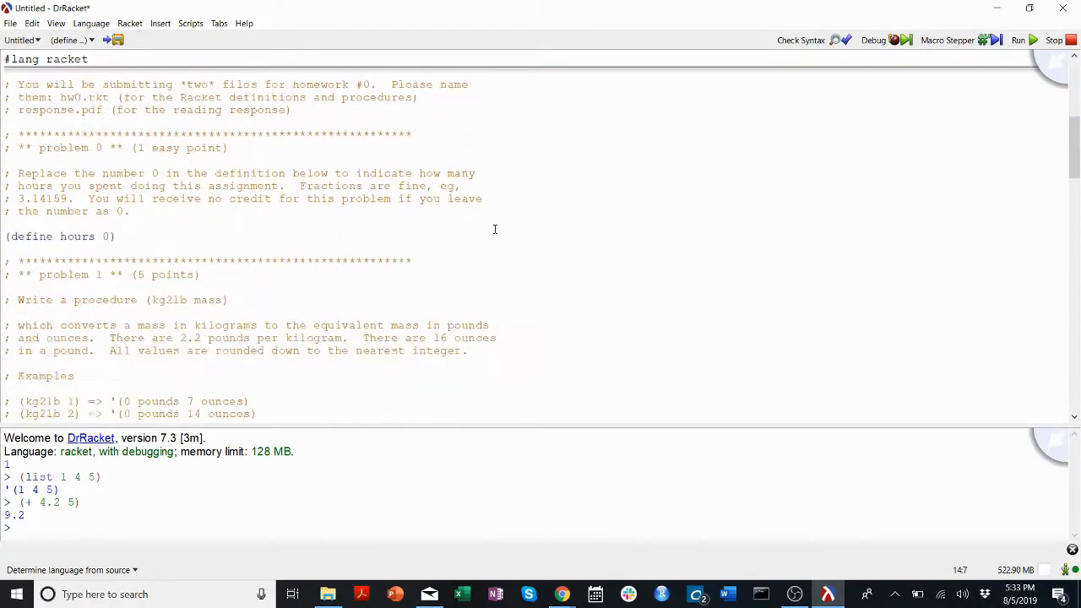
{"action": "scroll", "scroll_direction": "down", "scroll_amount": 3}
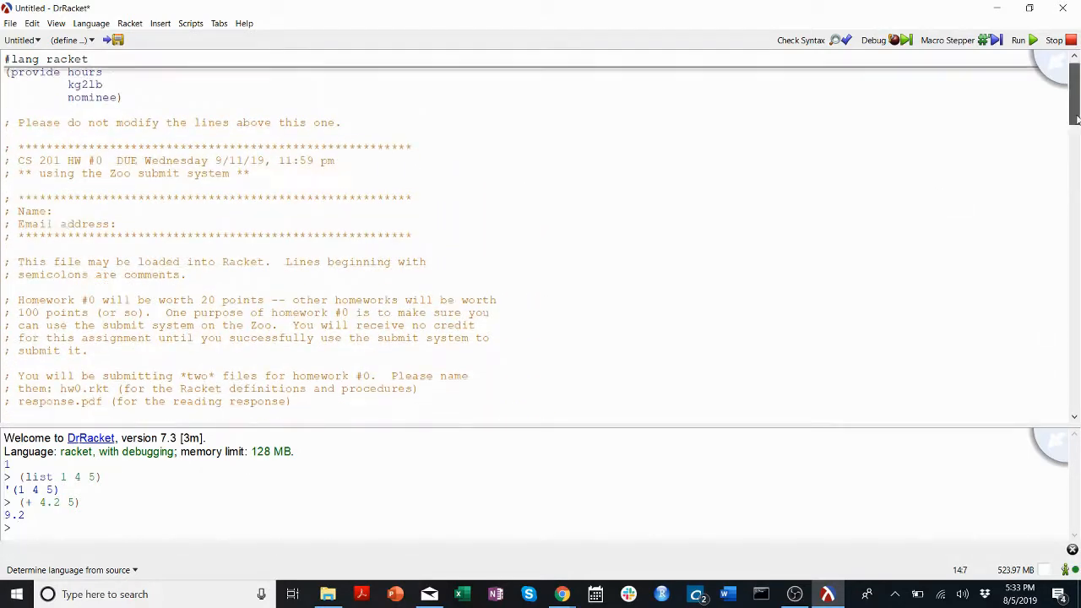
{"action": "scroll", "scroll_direction": "down", "scroll_amount": 3}
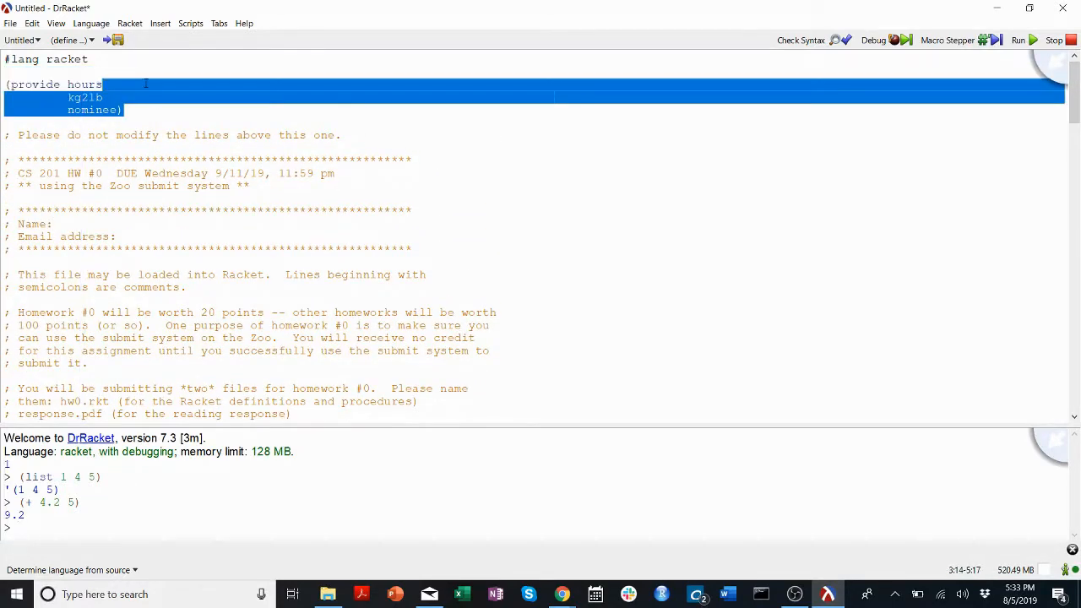
{"action": "left_click", "coordinate": [122, 110]}
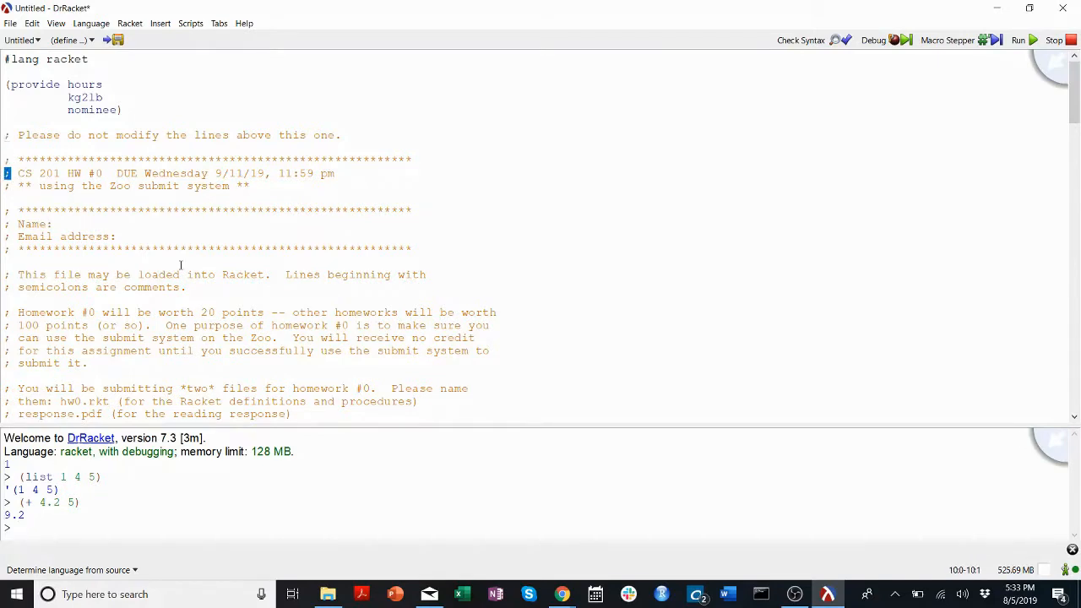
Run the homework file to see failing kg2lb and nominee tests and select hours.
{"action": "left_click_drag", "start_coordinate": [16, 135], "coordinate": [393, 350]}
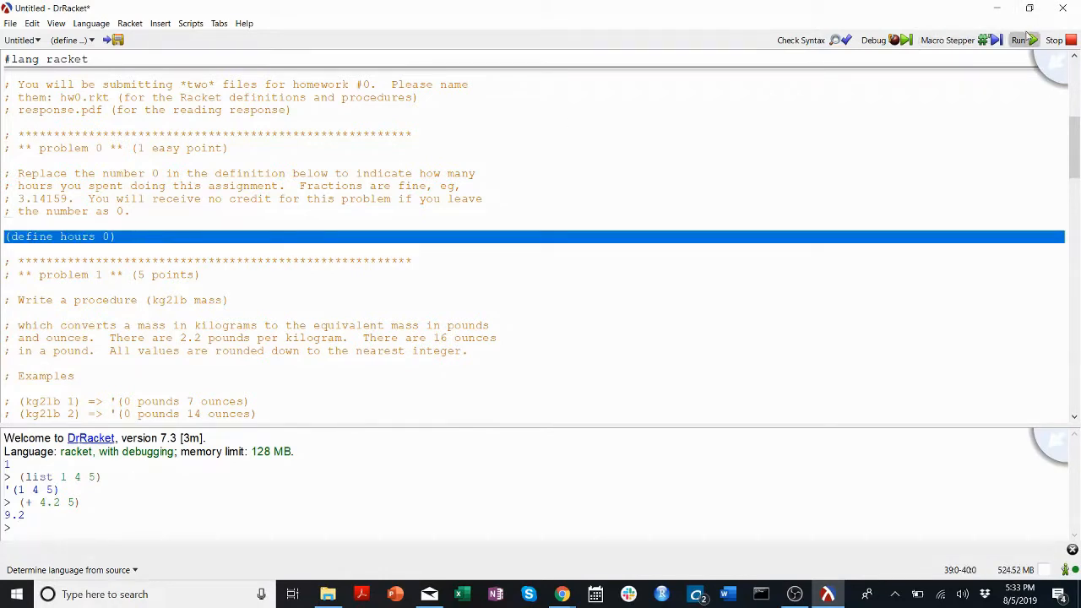
{"action": "left_click", "coordinate": [1018, 40]}
{"action": "type", "text": "hours"}
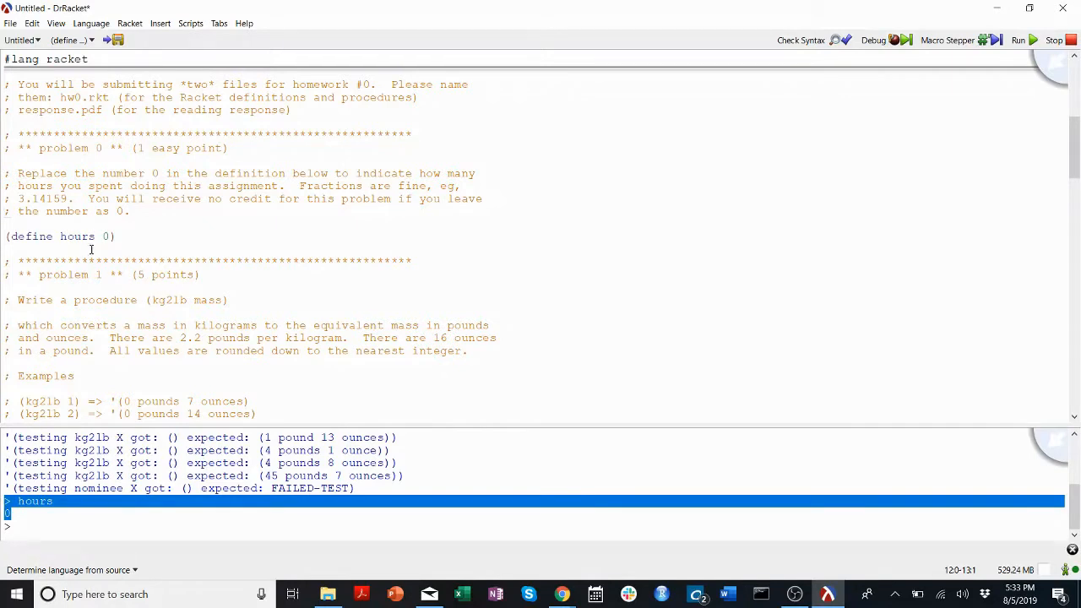
{"action": "double_click", "coordinate": [77, 237]}
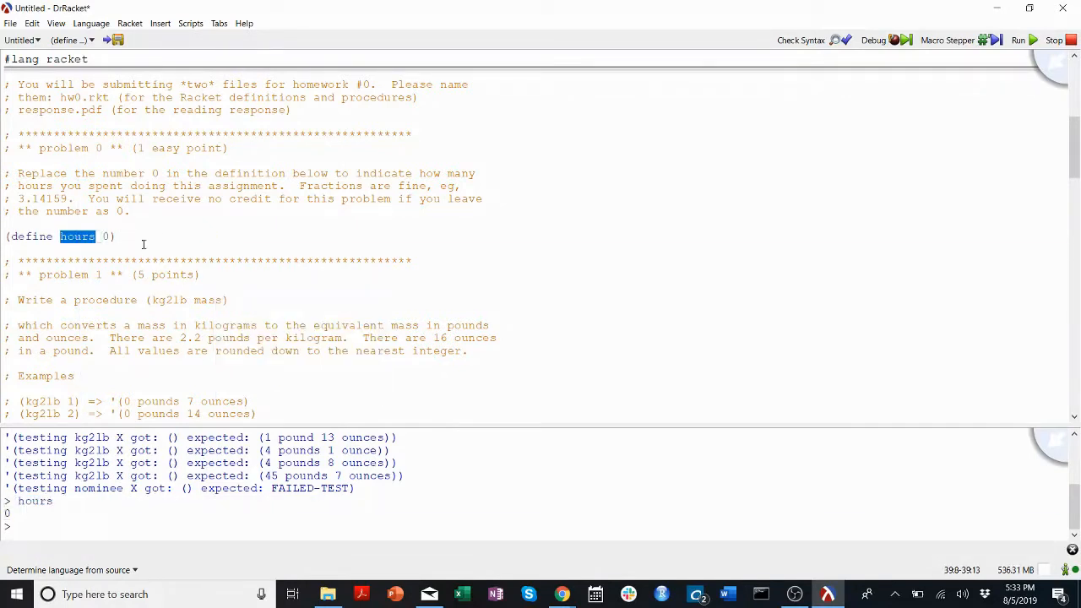
{"action": "scroll", "scroll_direction": "down", "scroll_amount": 3}
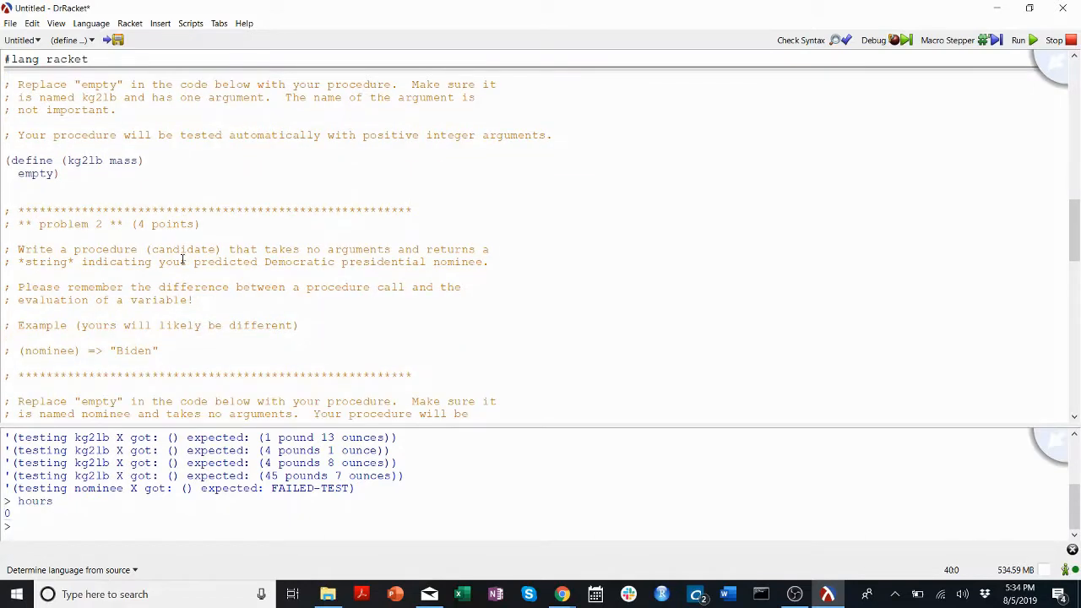
{"action": "left_click_drag", "start_coordinate": [7, 160], "coordinate": [59, 174]}
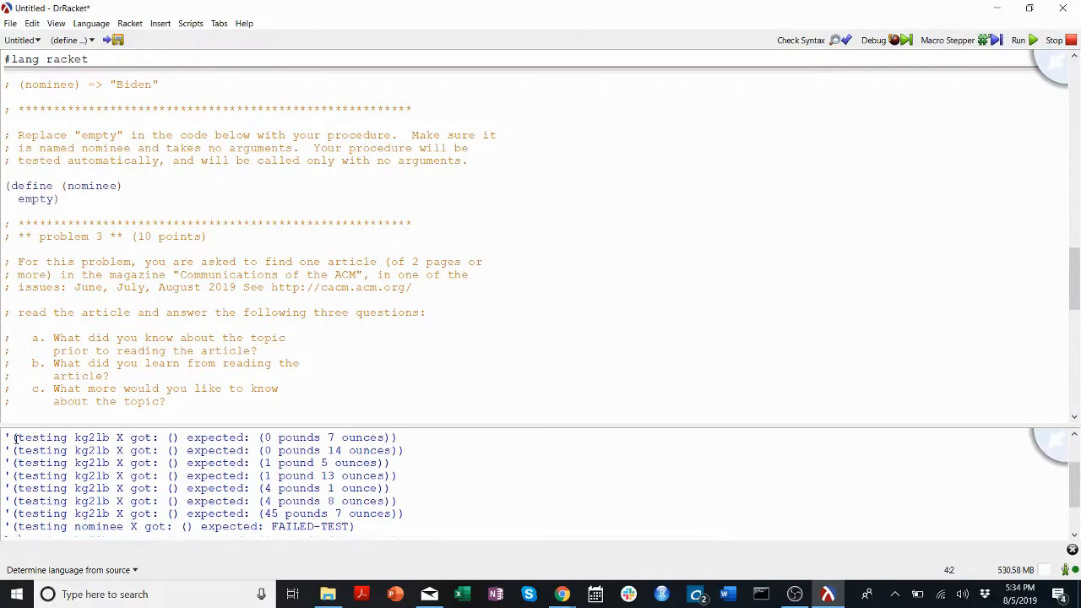
{"action": "left_click_drag", "start_coordinate": [13, 438], "coordinate": [410, 515]}
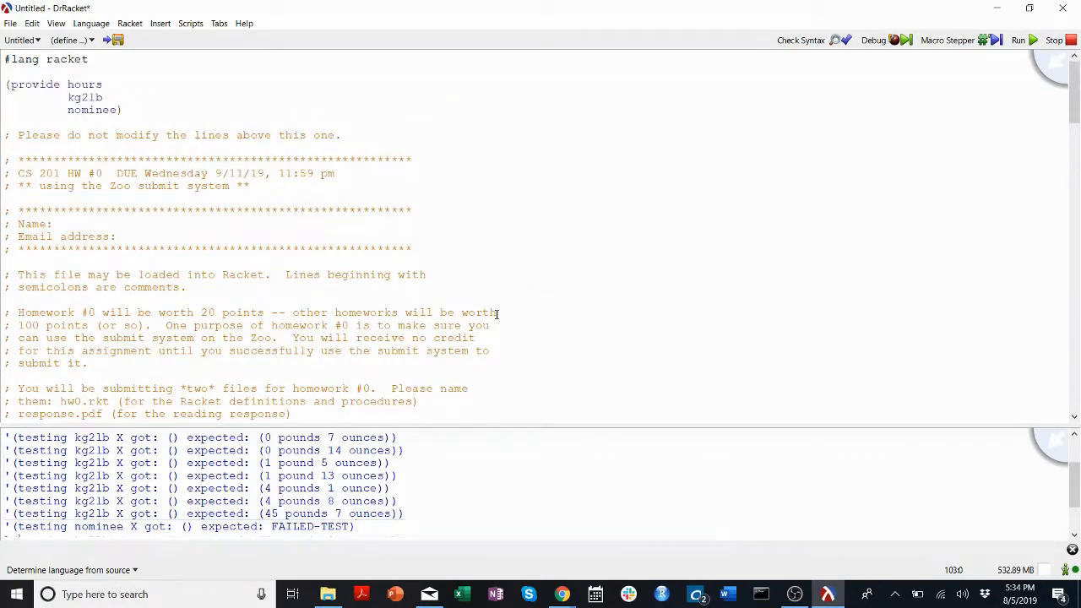
{"action": "mouse_move", "coordinate": [446, 223]}
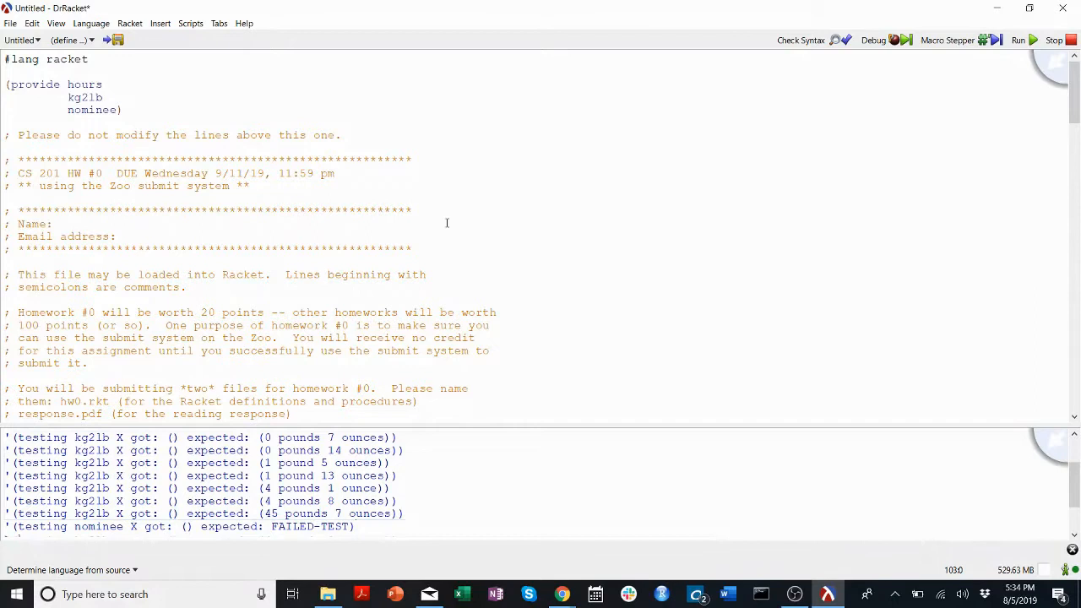
{"action": "mouse_move", "coordinate": [499, 507]}
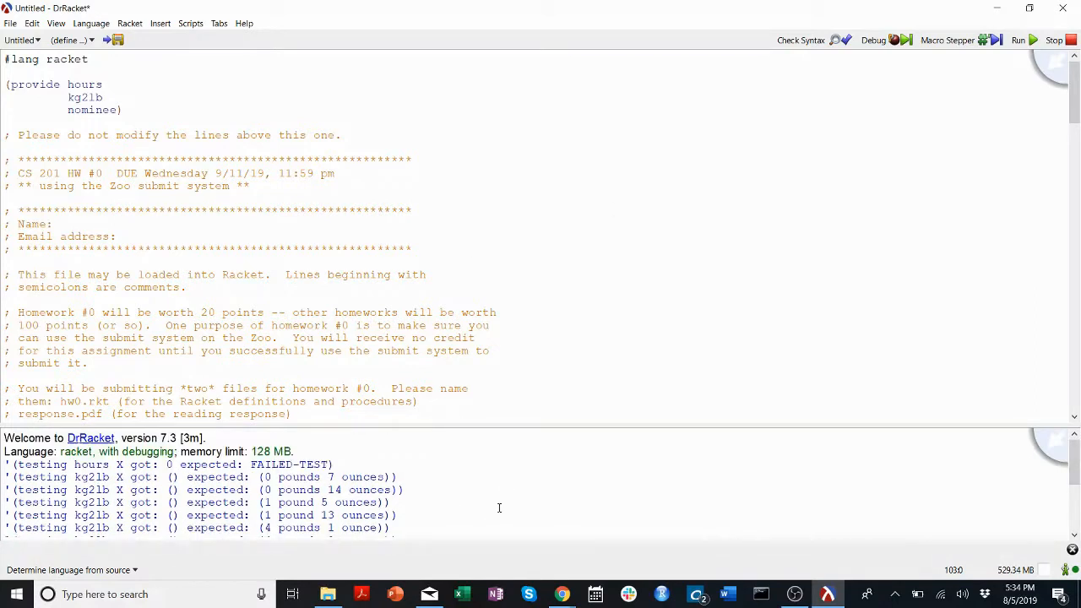
{"action": "mouse_move", "coordinate": [644, 449]}
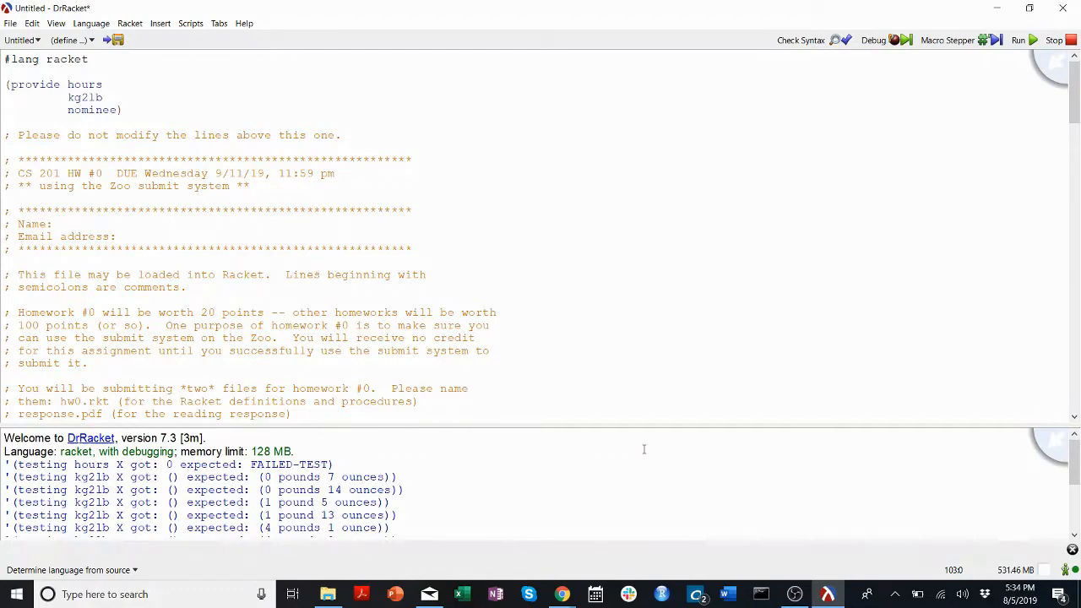